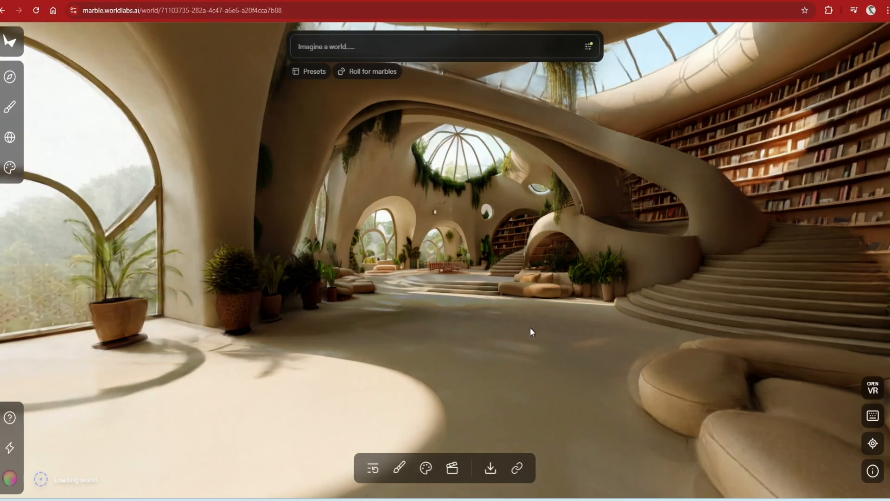
mouse_move(443, 335)
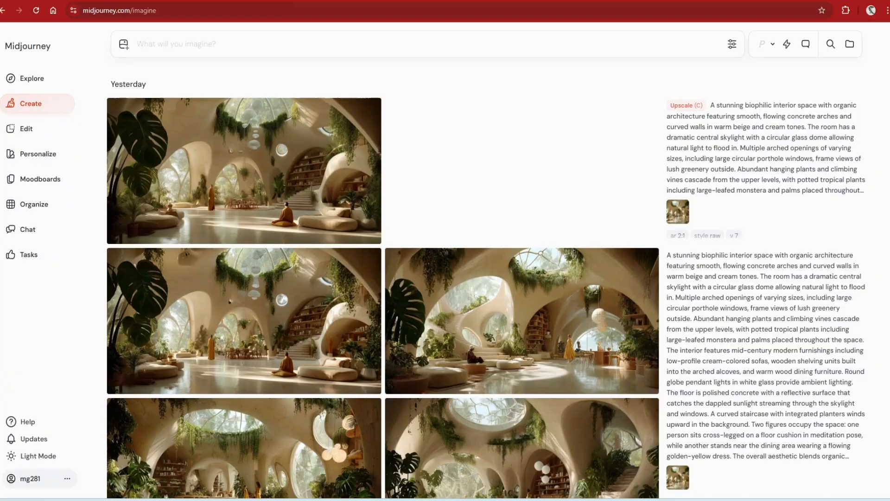
Step: Open the upscaled biophilic interior image in its Midjourney job view
left_click(243, 170)
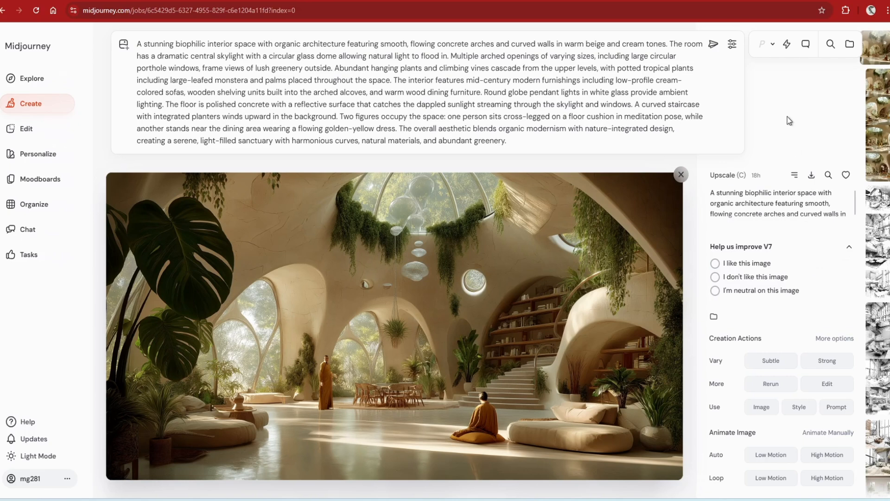
left_click(681, 174)
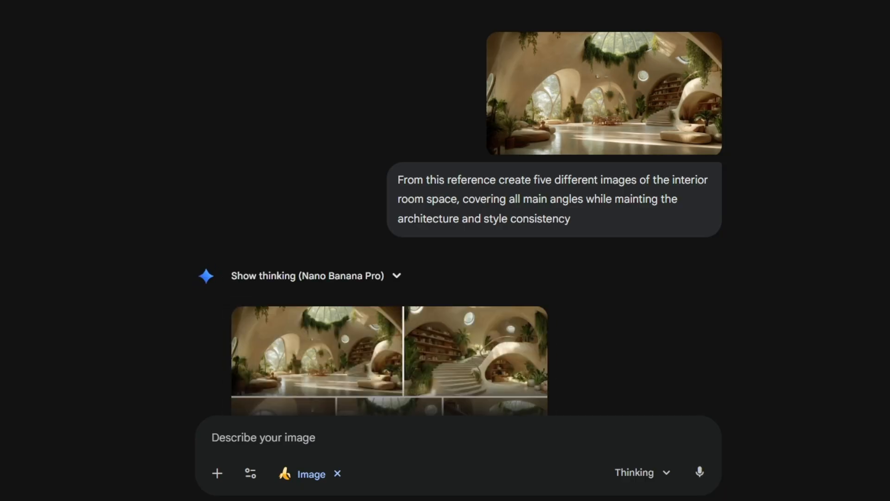
scroll("down", 3)
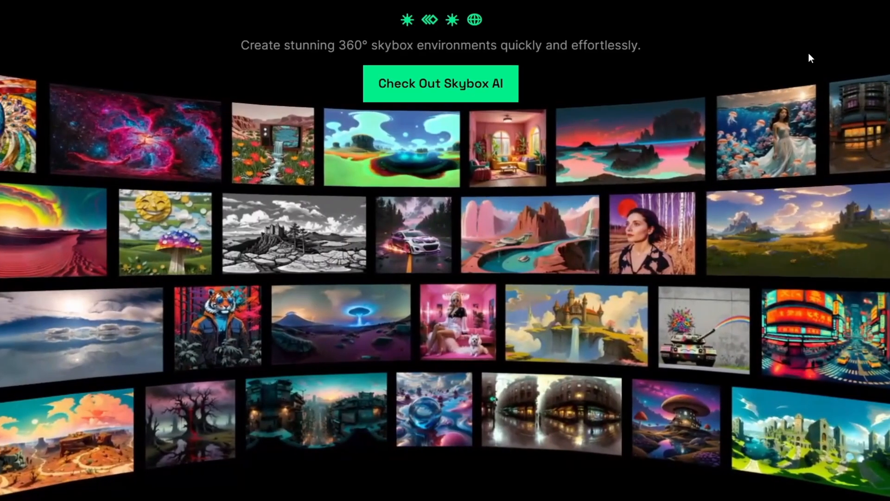
left_click(440, 84)
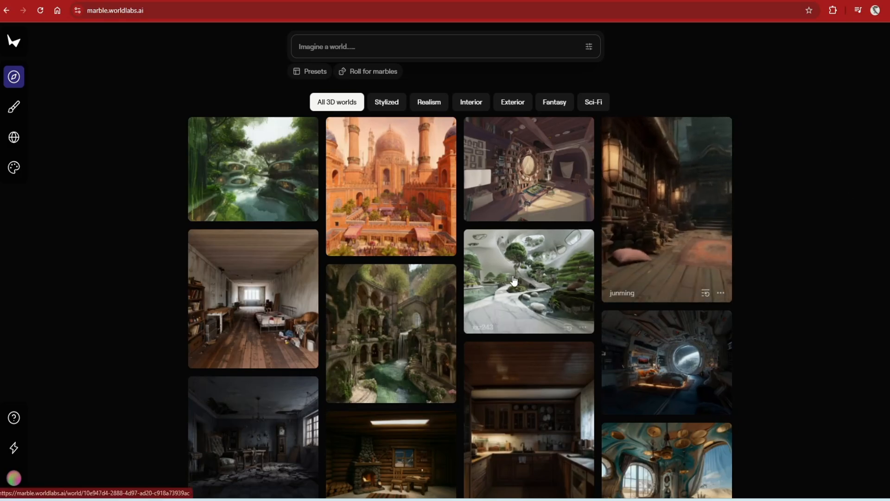
Step: Browse the Explore gallery and view Marble's subscription plans and credit allowances
left_click(528, 281)
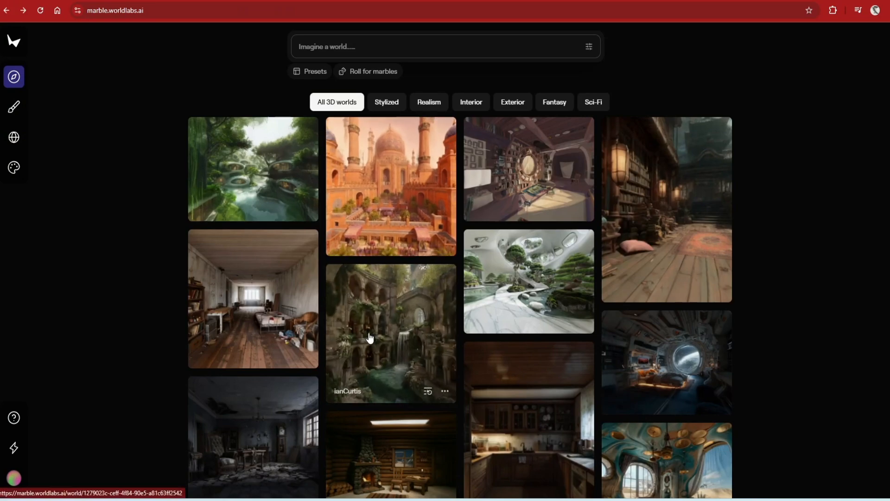
mouse_move(13, 448)
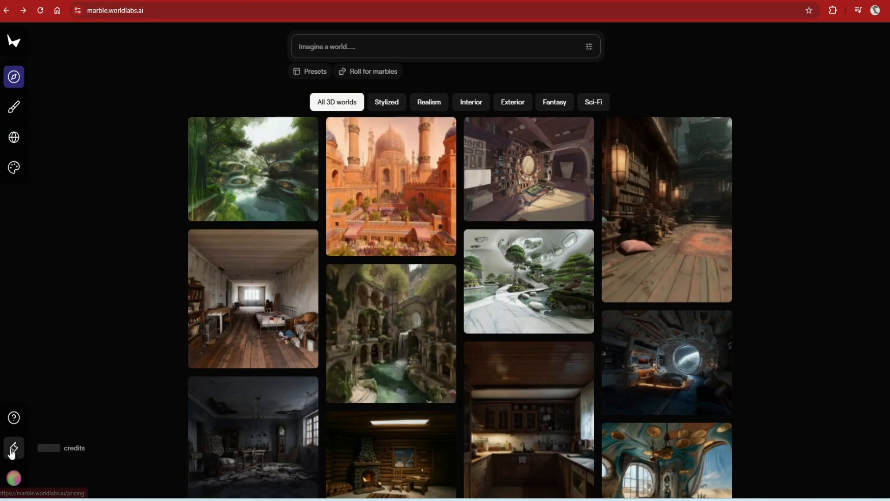
left_click(13, 448)
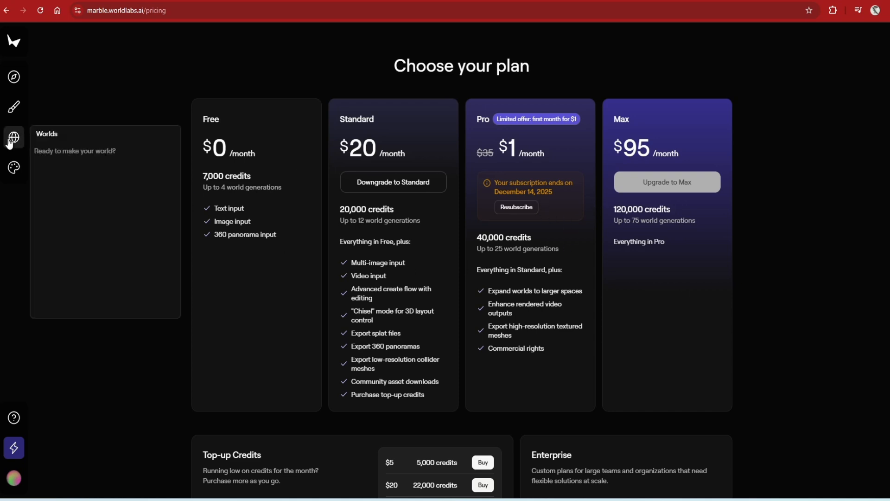
left_click(13, 107)
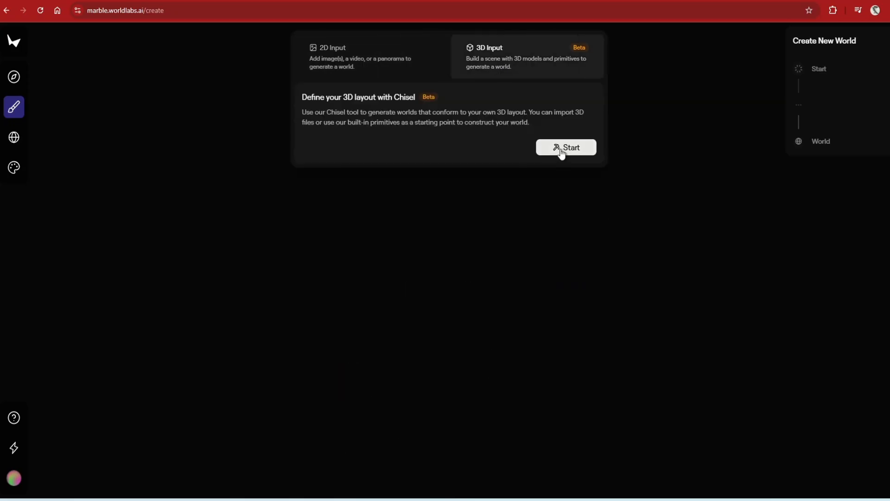
Step: Choose 3D Input and start a new Chisel layout scene
left_click(566, 148)
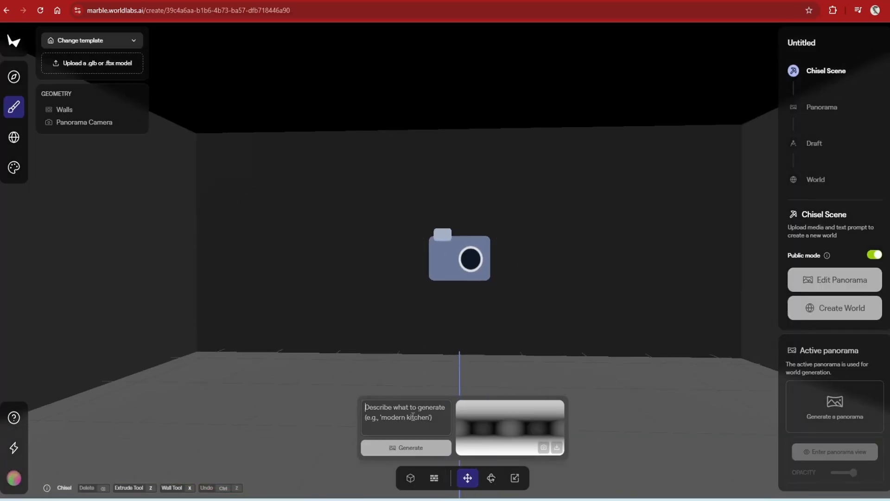
left_click(406, 448)
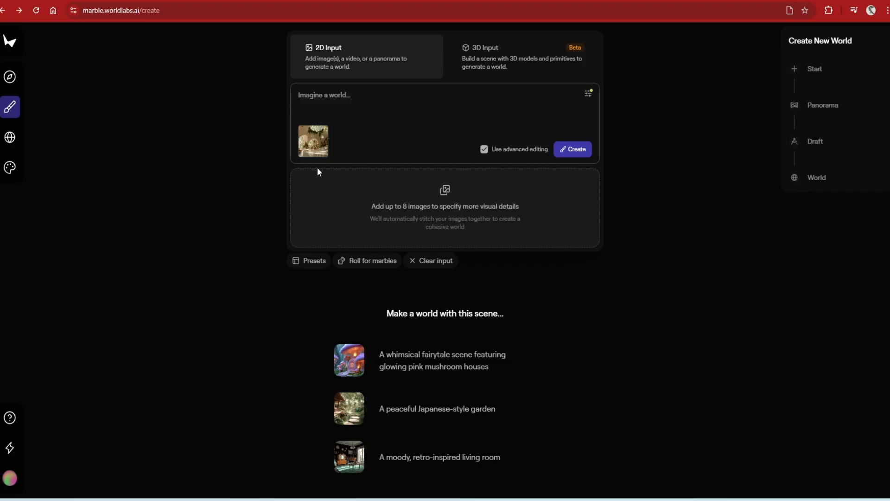
mouse_move(469, 230)
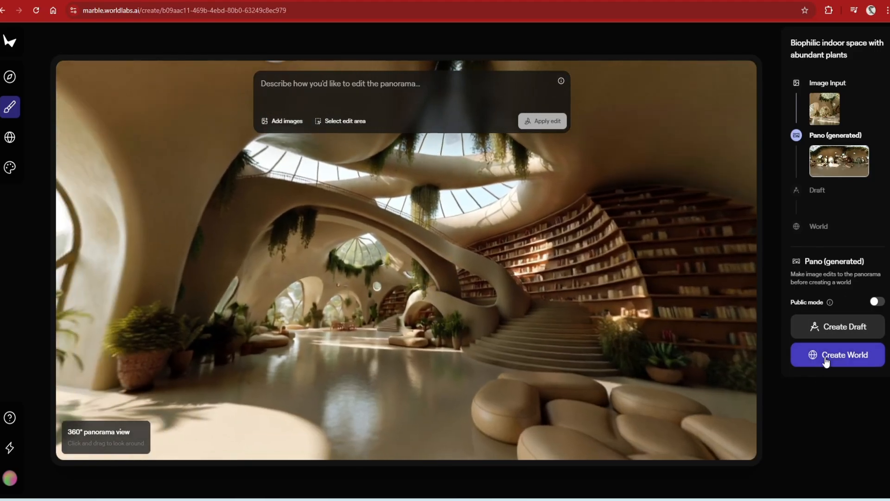
Step: Create the world from the generated biophilic library panorama
left_click(844, 354)
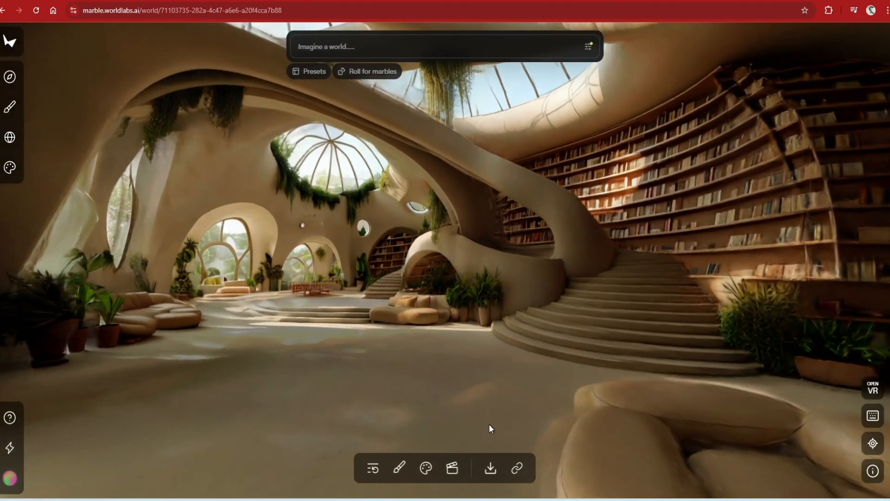
mouse_move(453, 468)
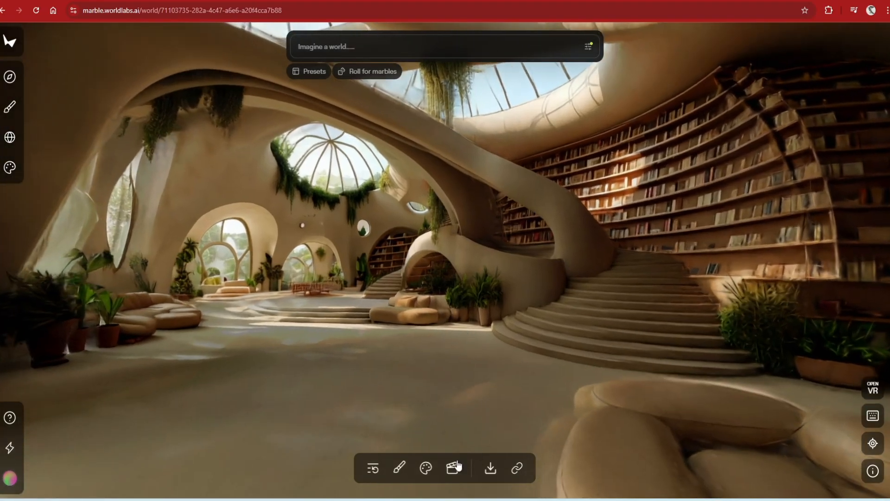
mouse_move(426, 468)
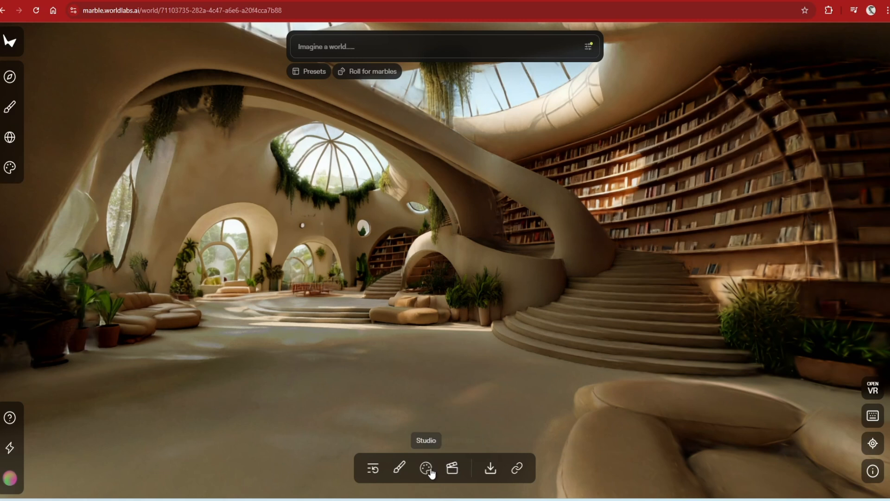
mouse_move(400, 468)
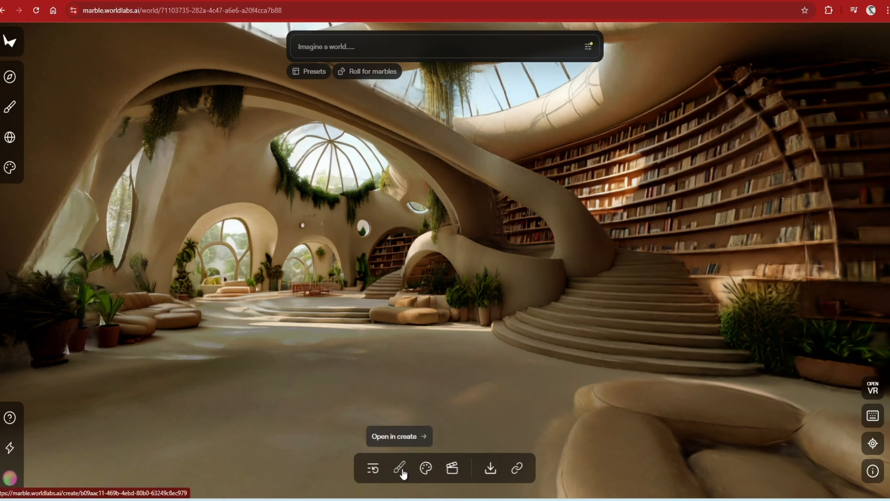
mouse_move(373, 468)
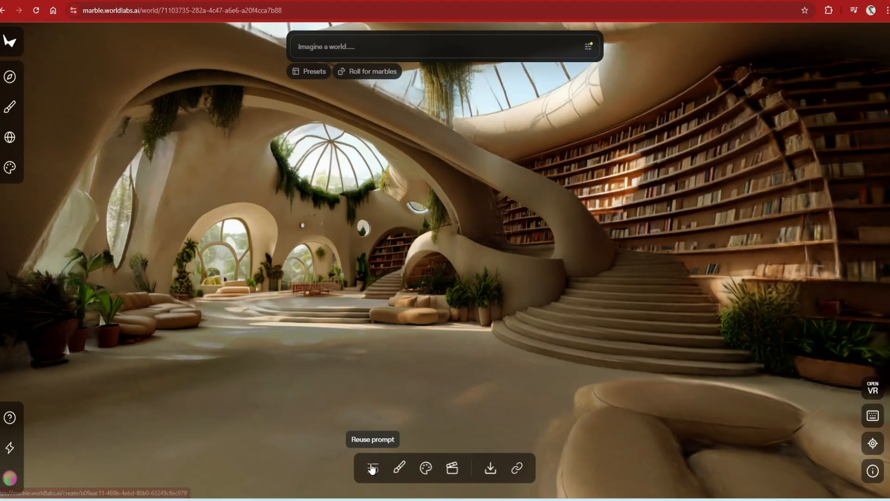
Step: Enable Reuse prompt and show the library world's export formats
left_click(373, 468)
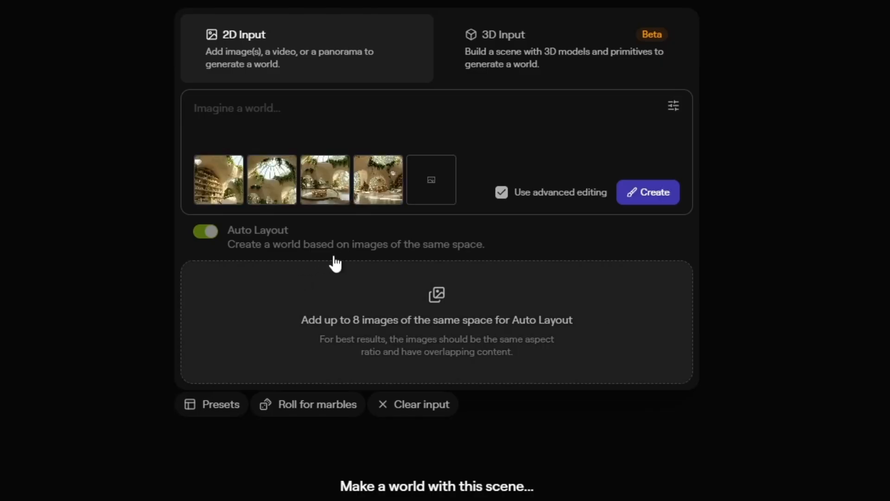
left_click(431, 179)
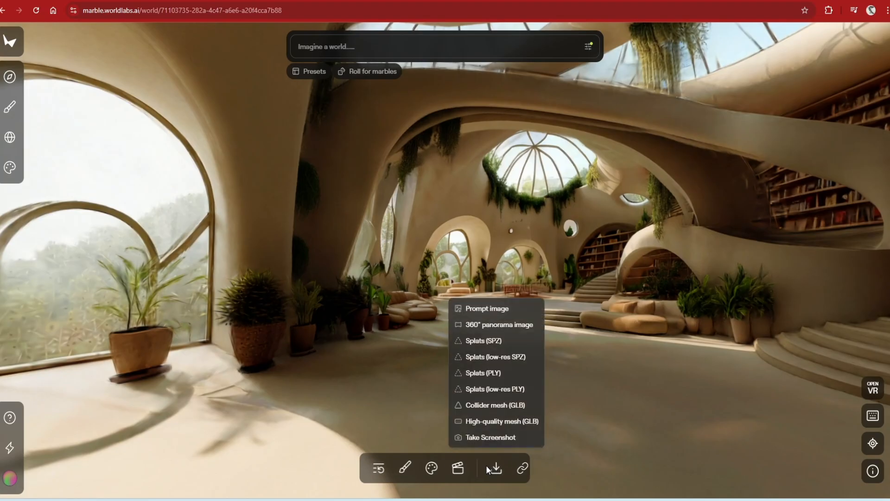
mouse_move(509, 330)
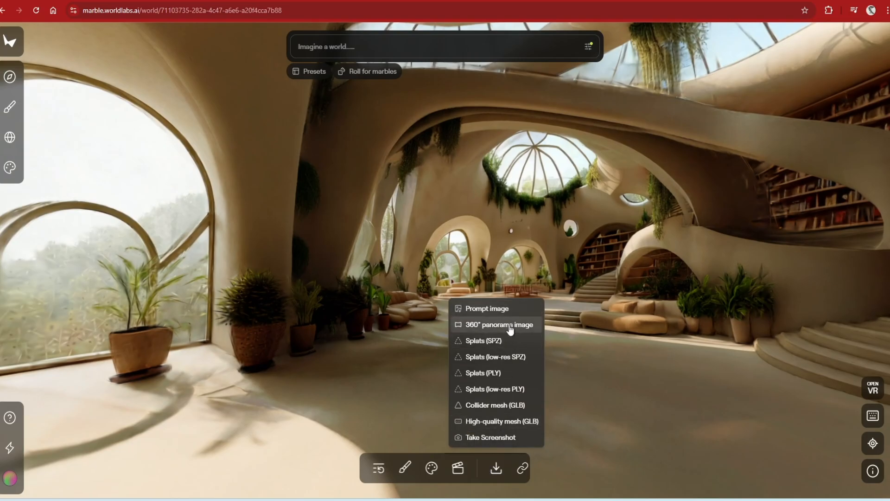
mouse_move(512, 380)
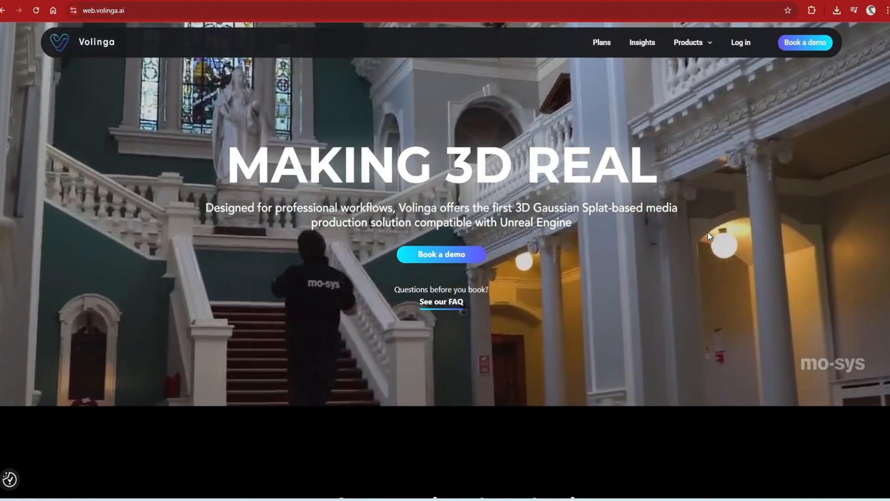
Step: Scroll the Volinga homepage and open the Plugin Trial dashboard with downloads
scroll("down", 3)
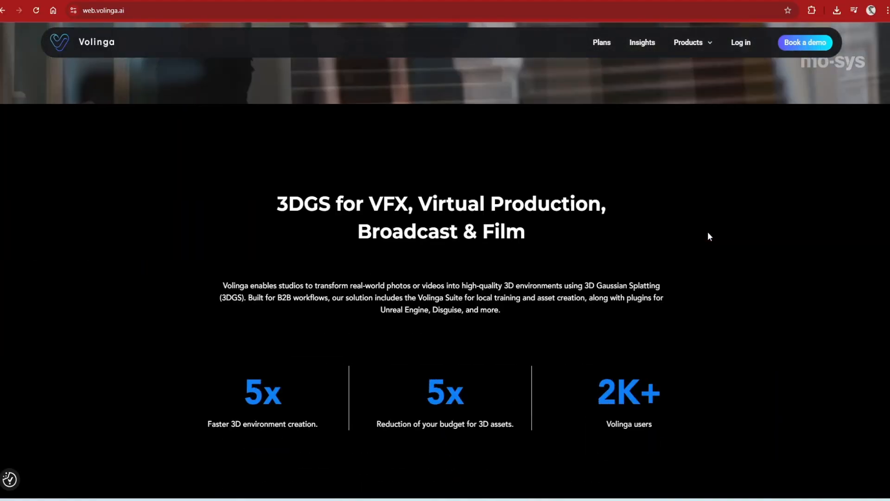
scroll("down", 3)
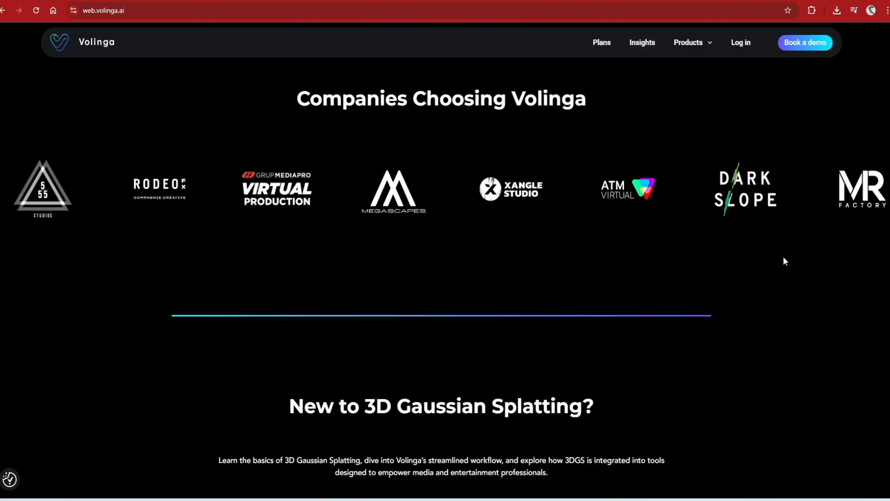
scroll("down", 3)
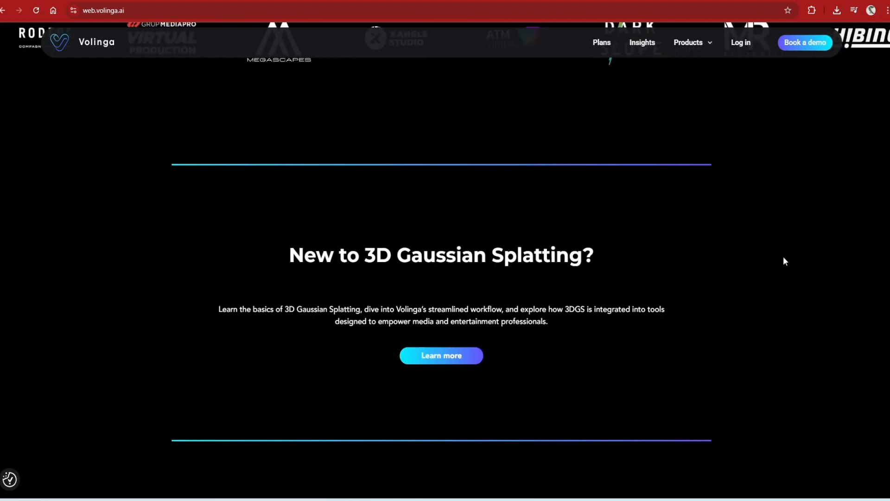
scroll("down", 3)
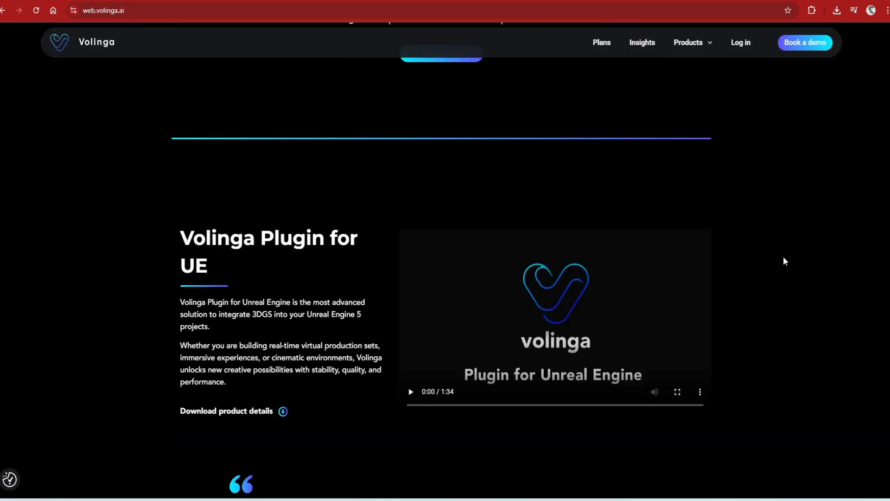
left_click(410, 392)
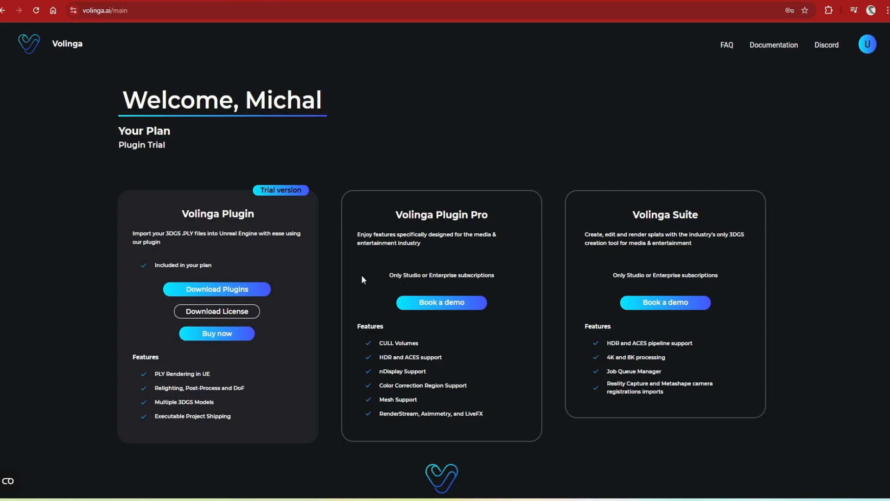
left_click(217, 290)
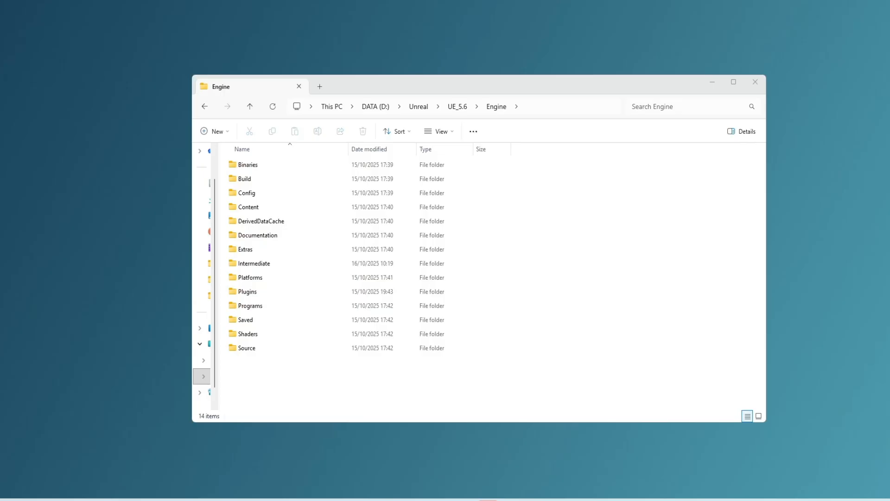
Step: Open the Plugins folder inside D:\Unreal\UE_5.6\Engine
double_click(247, 291)
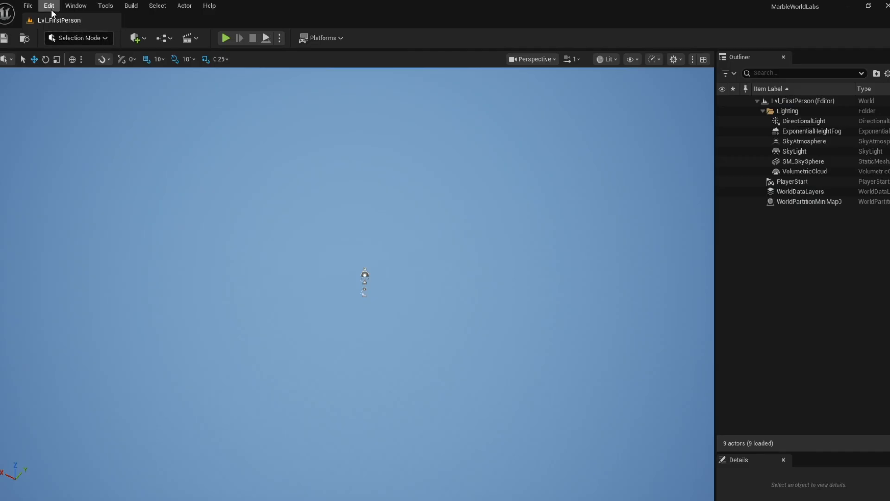
Step: Open Edit > Plugins in the Unreal editor
left_click(48, 6)
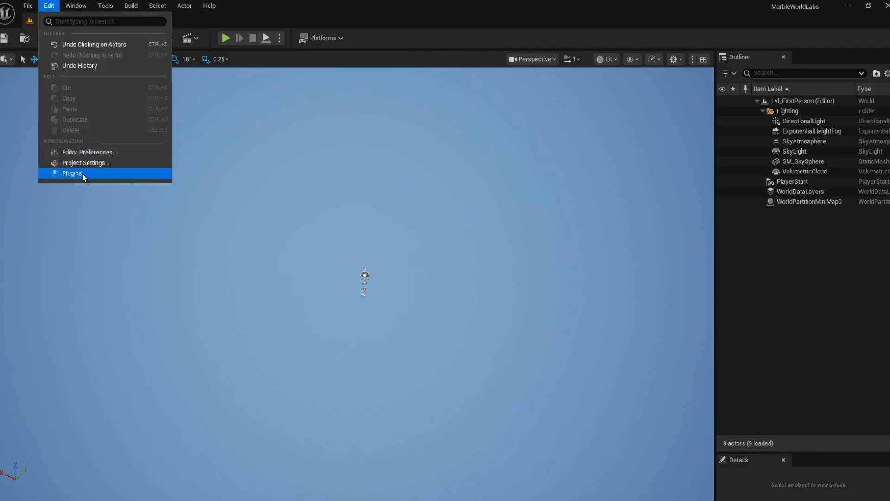
left_click(73, 173)
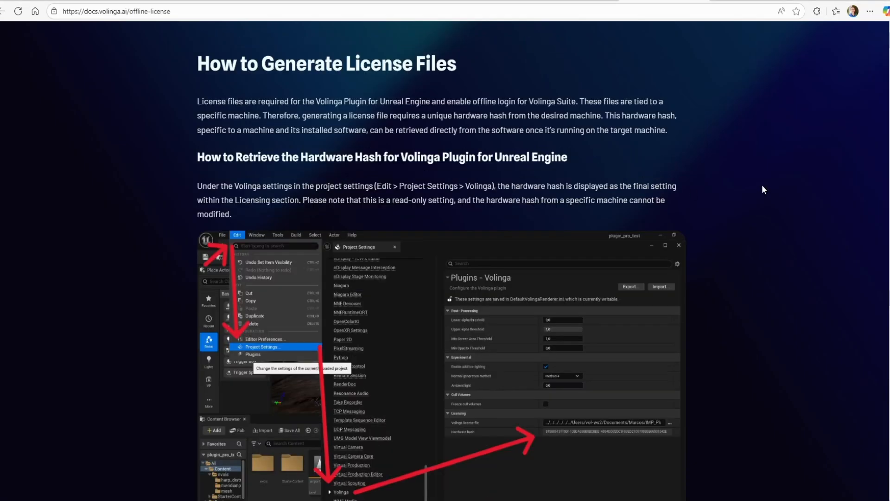
Step: Read the offline-license docs, then download the Volinga device-specific license file
scroll("down", 3)
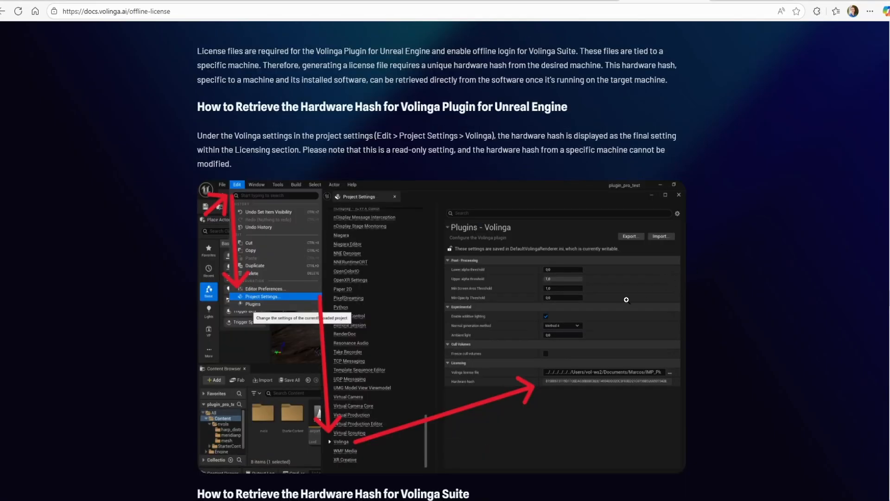
mouse_move(705, 358)
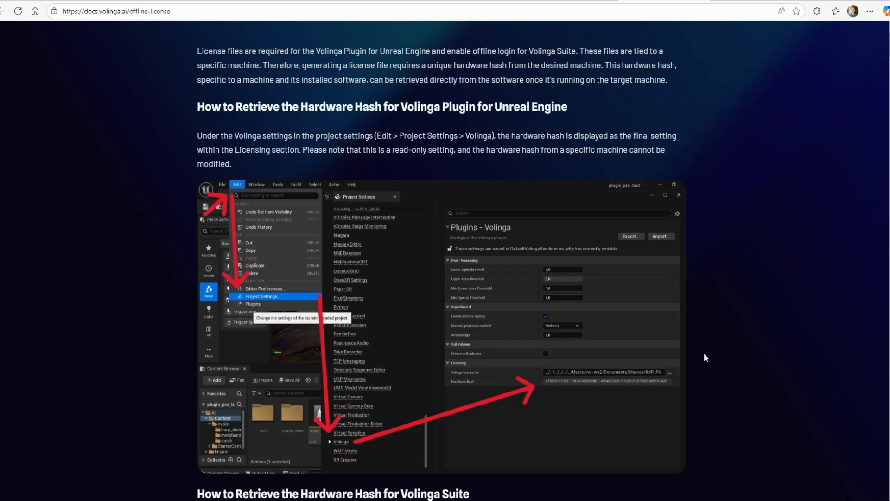
mouse_move(806, 359)
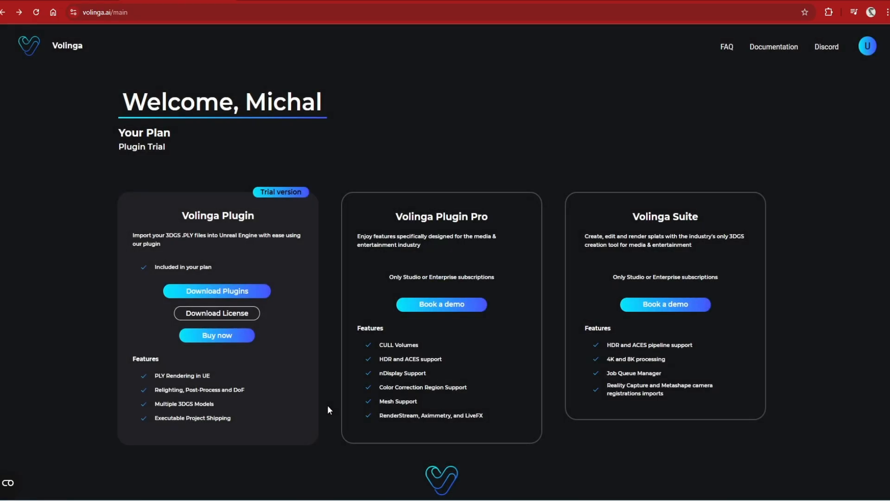
left_click(217, 313)
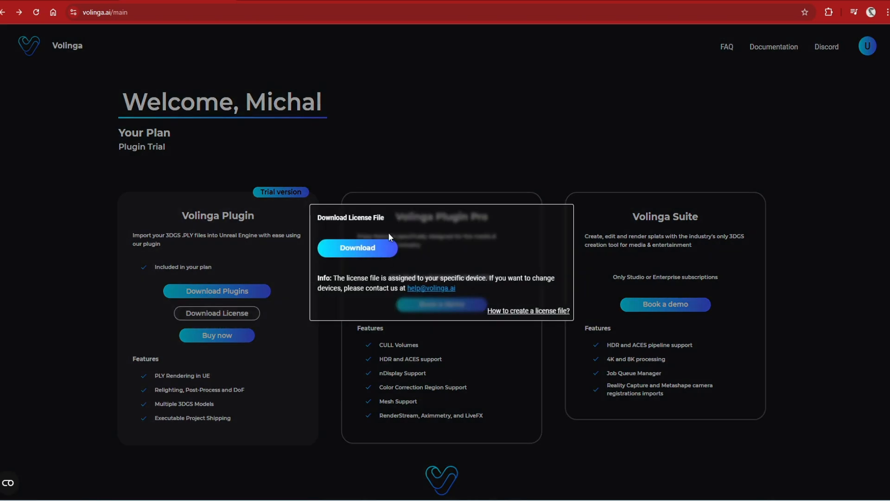
left_click(357, 248)
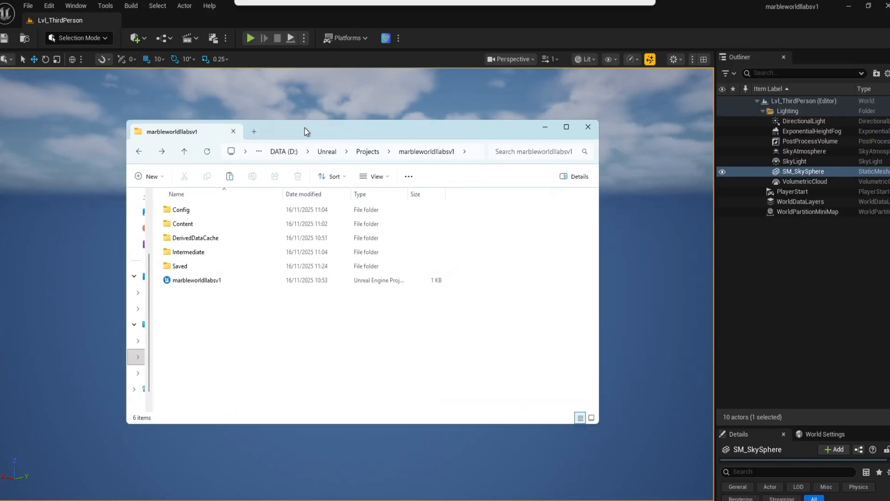
Step: Open marbleworldlabsv1 Content/PLY and import the six detected .ply files
double_click(181, 223)
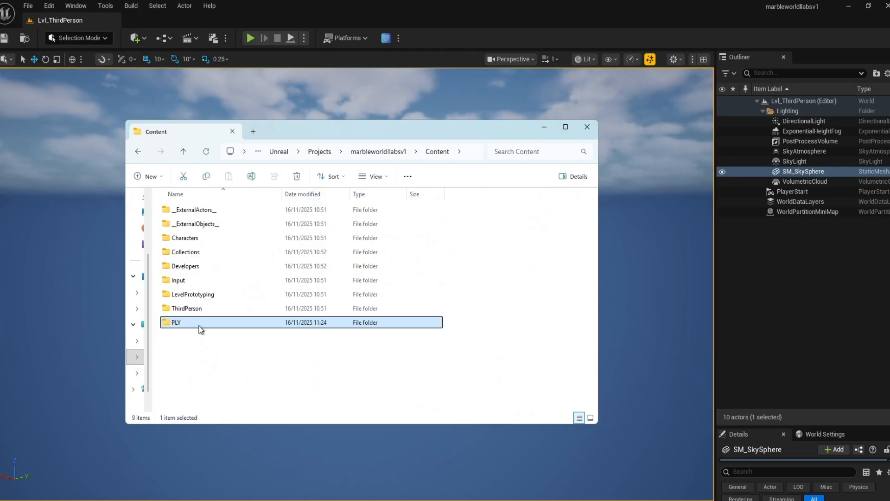
double_click(173, 322)
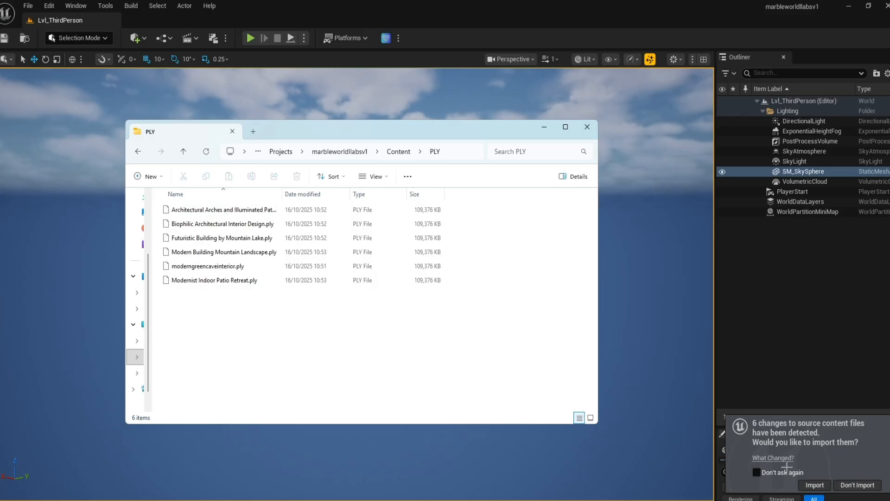
left_click(813, 485)
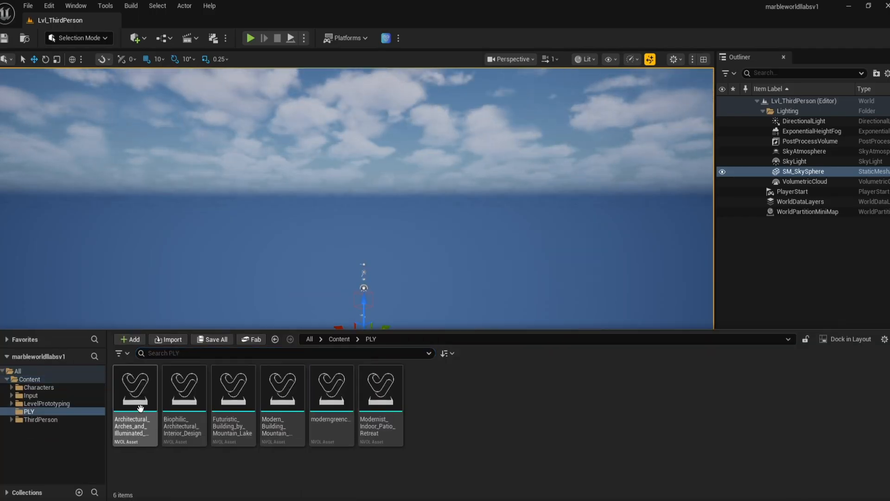
mouse_move(310, 256)
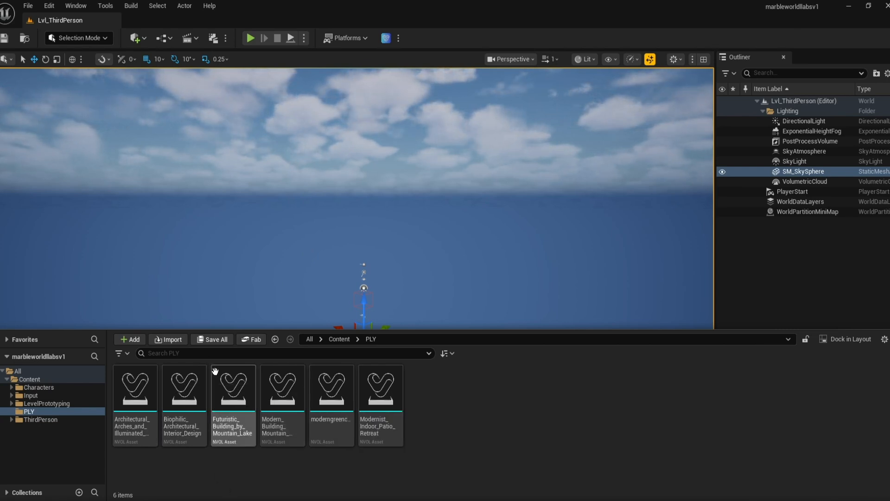
Step: Pick the Biophilic Architectural Interior Design splat asset from the PLY folder
left_click(184, 392)
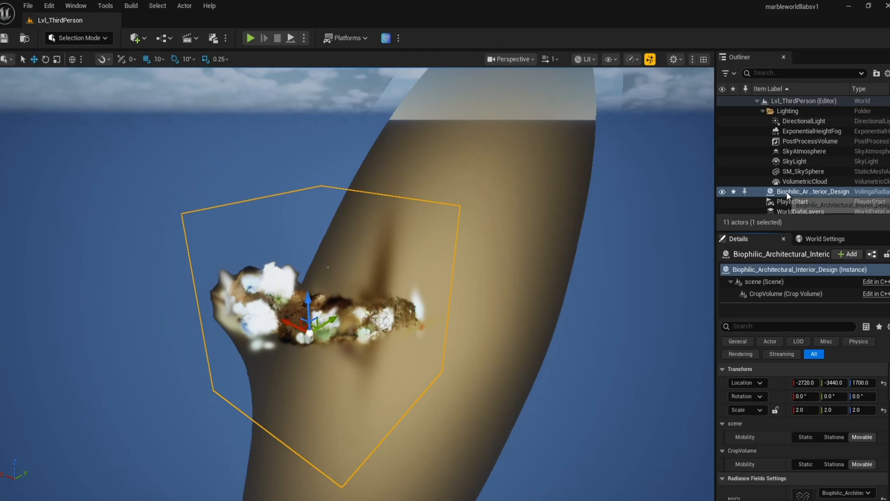
Step: Select the Biophilic splat's CropVolume component and tick Enable Crop
left_click(786, 294)
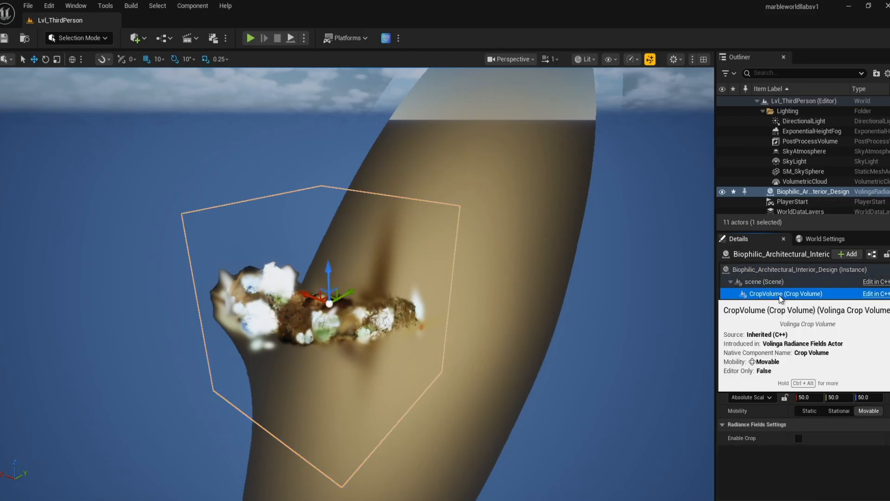
left_click(785, 294)
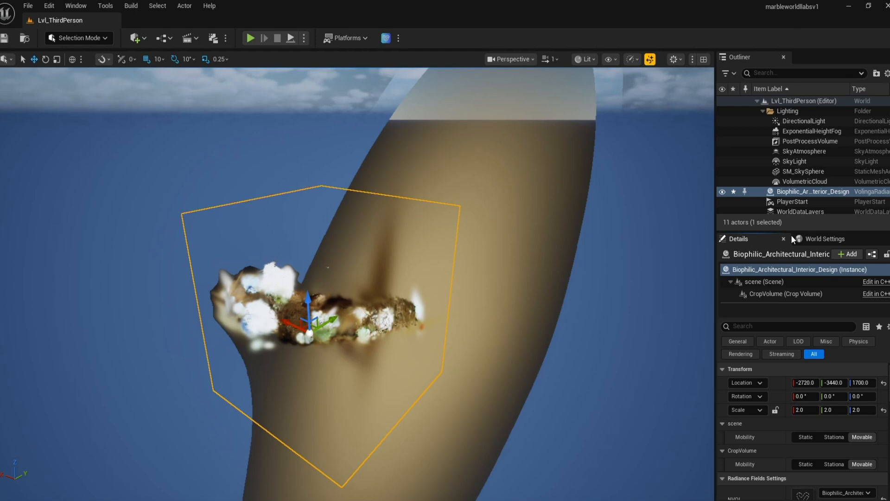
left_click(787, 294)
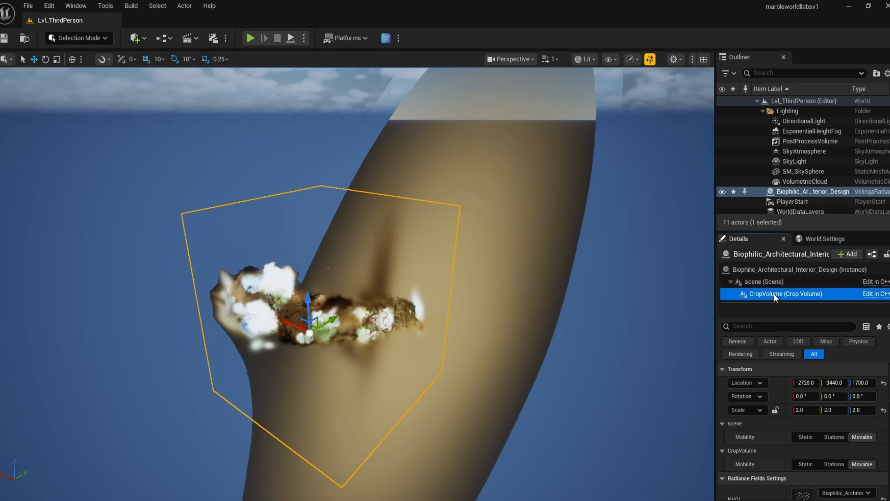
left_click(785, 294)
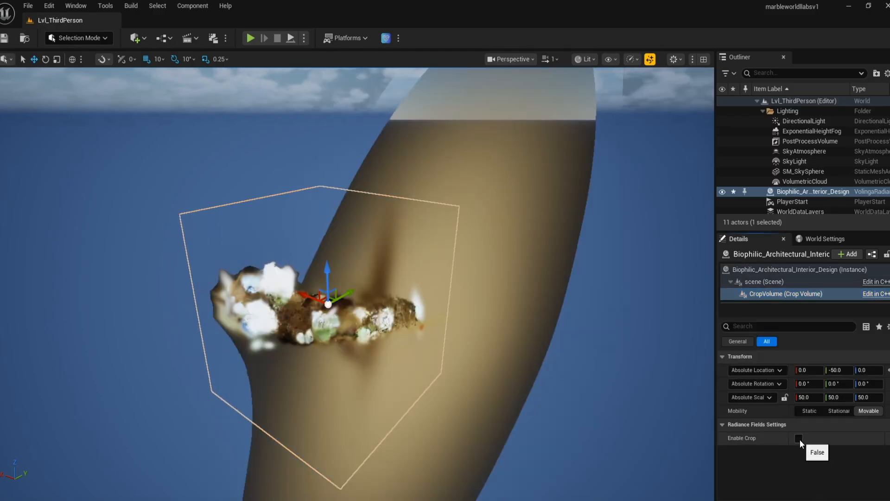
left_click(799, 437)
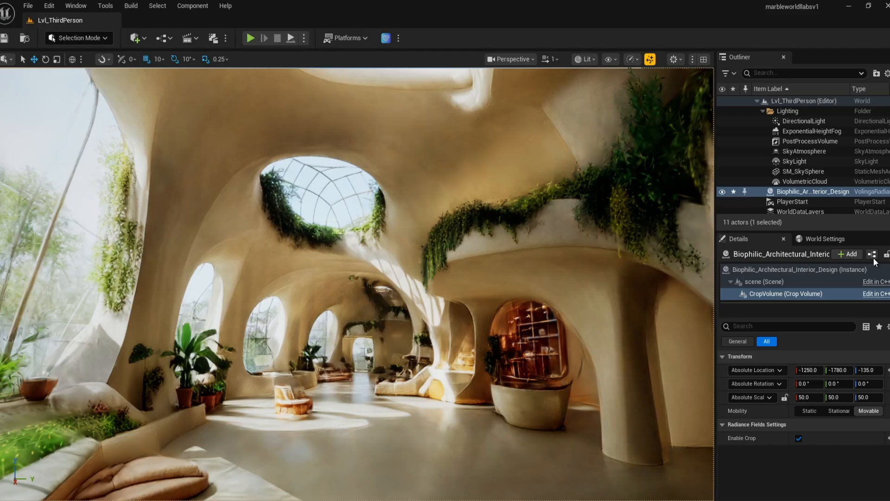
mouse_move(387, 38)
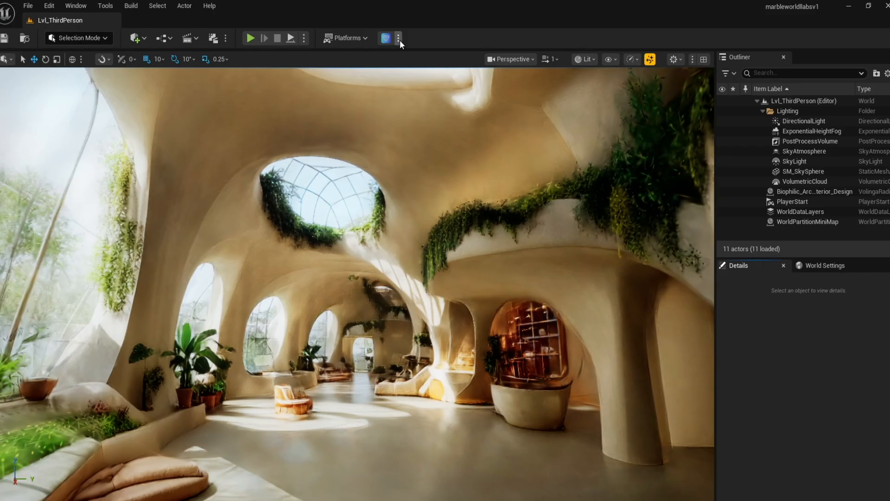
Step: Set Volinga ambient light to 0.1 and let scene lighting affect the splat
left_click(398, 39)
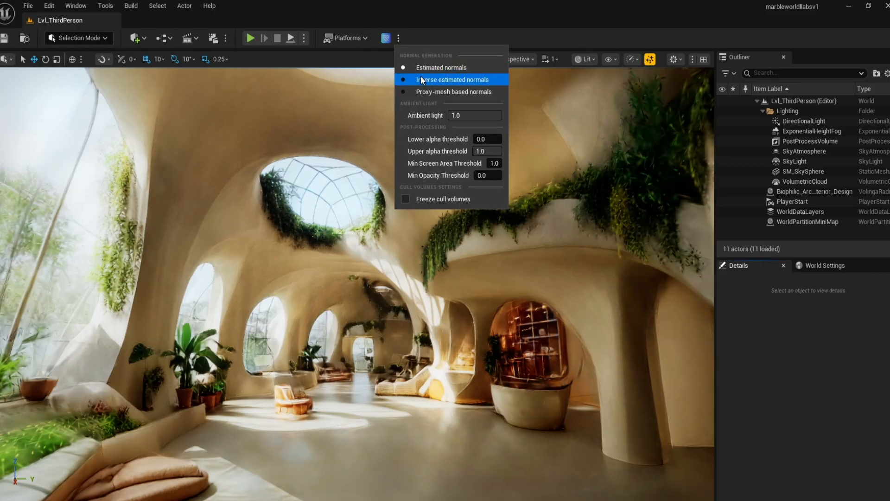
mouse_move(465, 116)
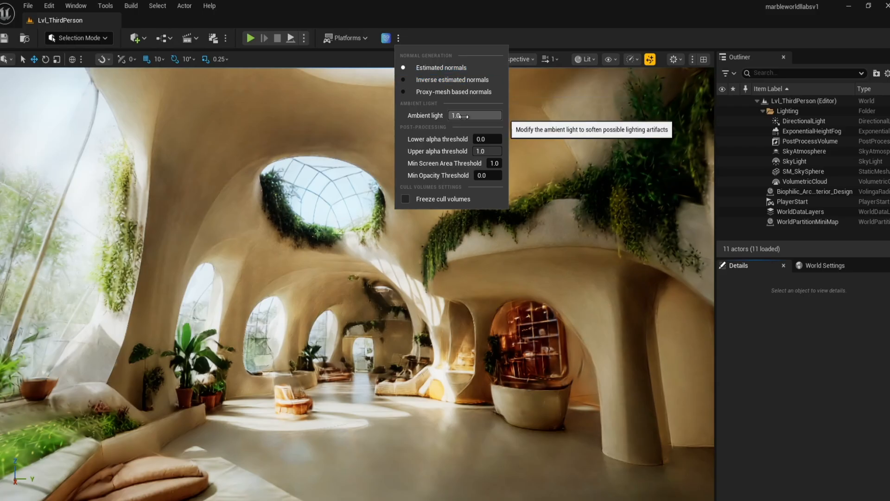
left_click(475, 116)
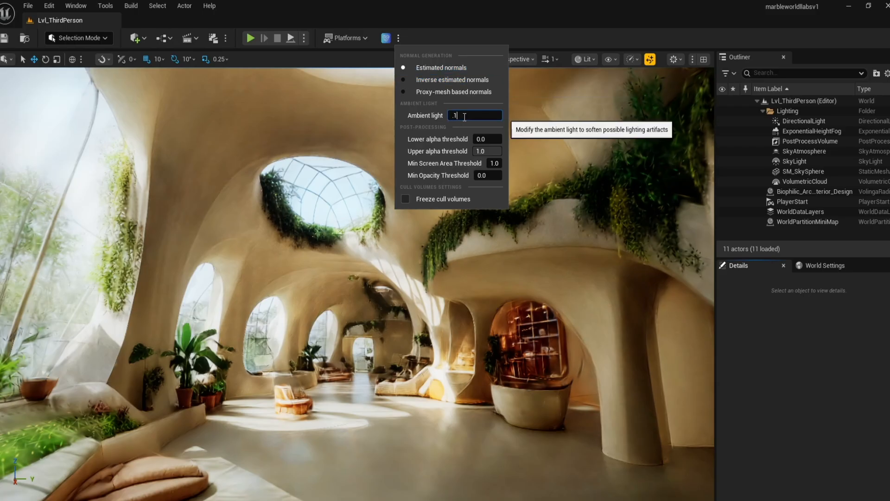
left_click(386, 38)
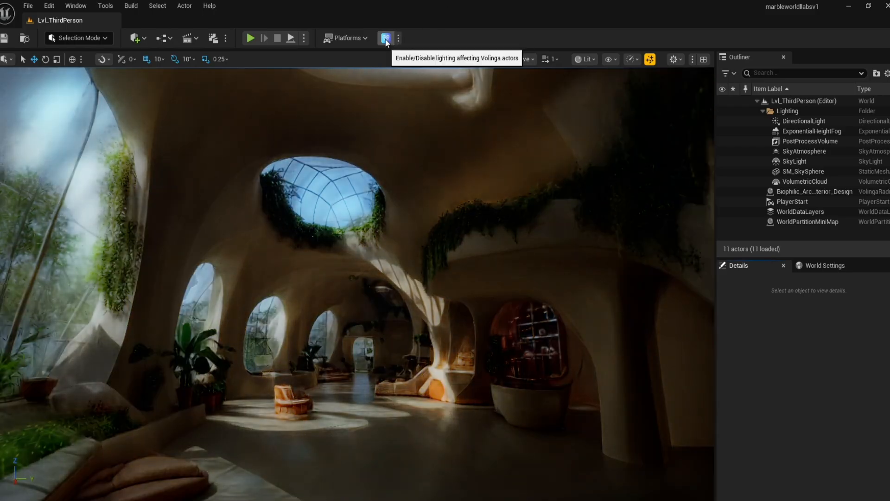
left_click(385, 38)
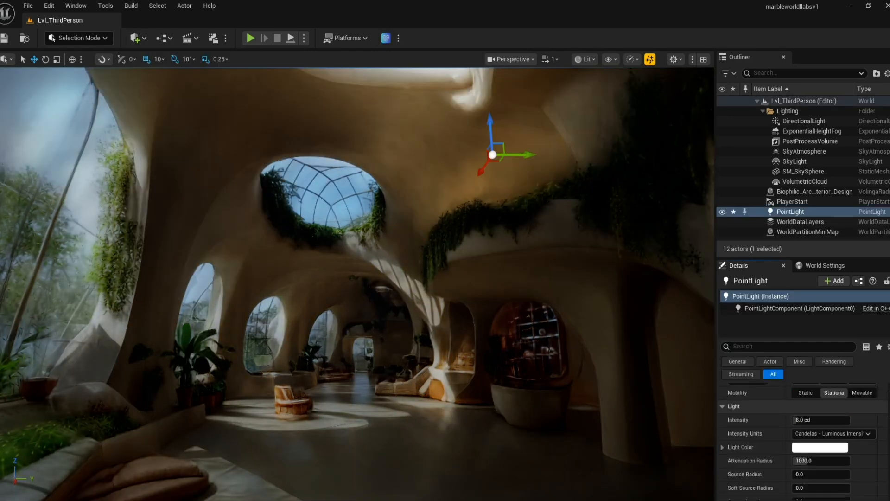
Step: Give the point light a warm orange colour, then toggle Volinga lighting
left_click(822, 447)
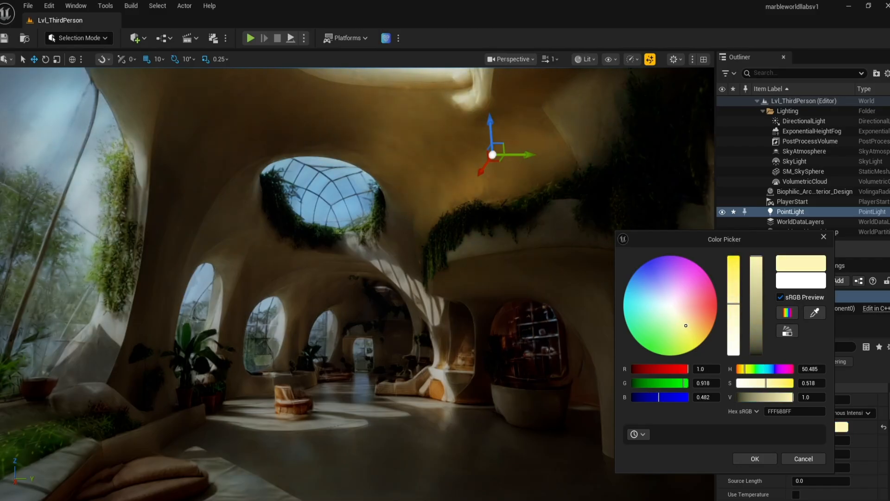
left_click(754, 458)
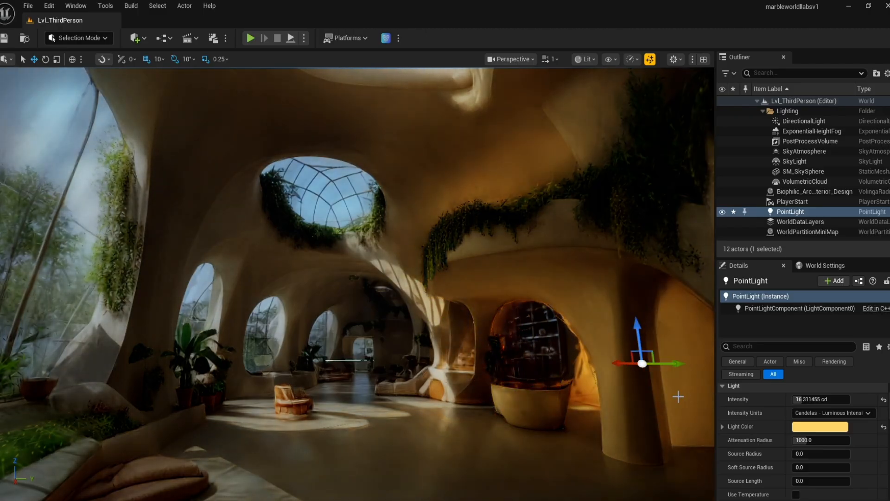
mouse_move(802, 121)
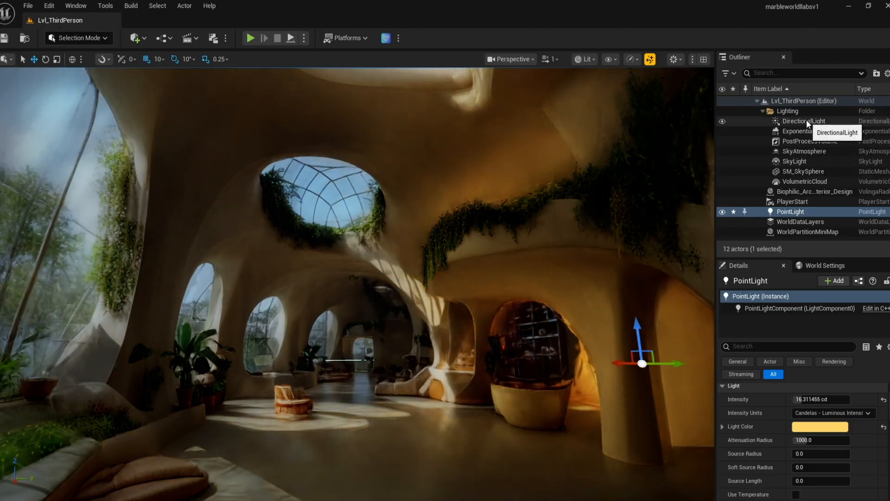
left_click(804, 121)
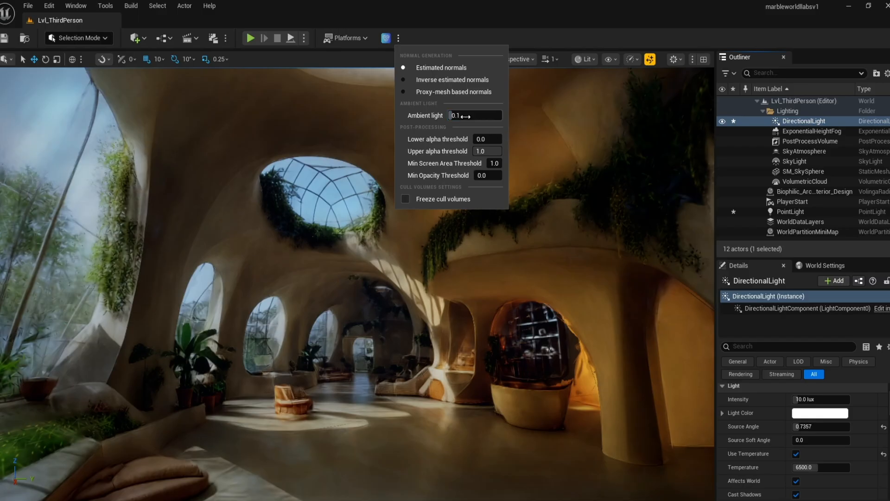
left_click(385, 38)
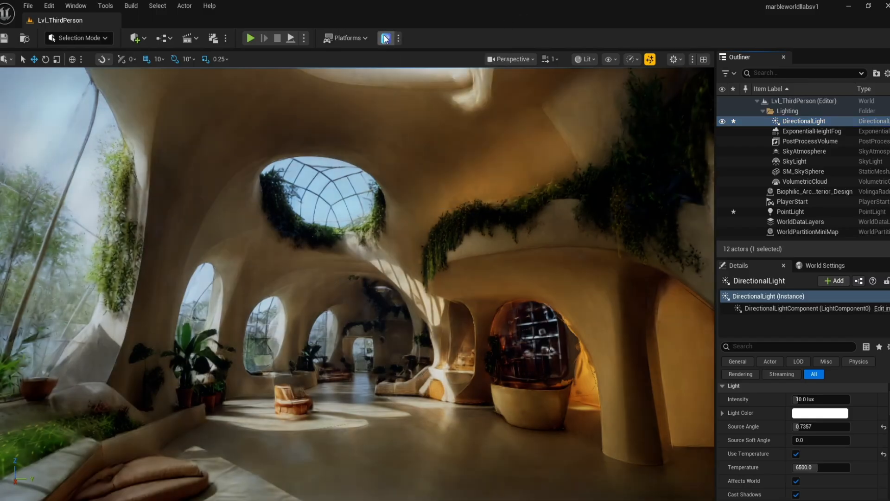
left_click(386, 38)
type("visi")
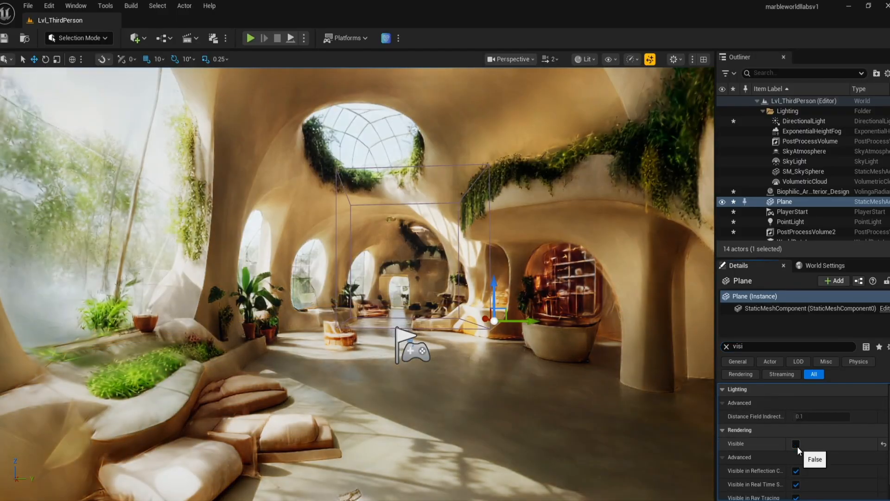
Step: Untick Rendering > Visible on the plane so it doesn't render
left_click(796, 444)
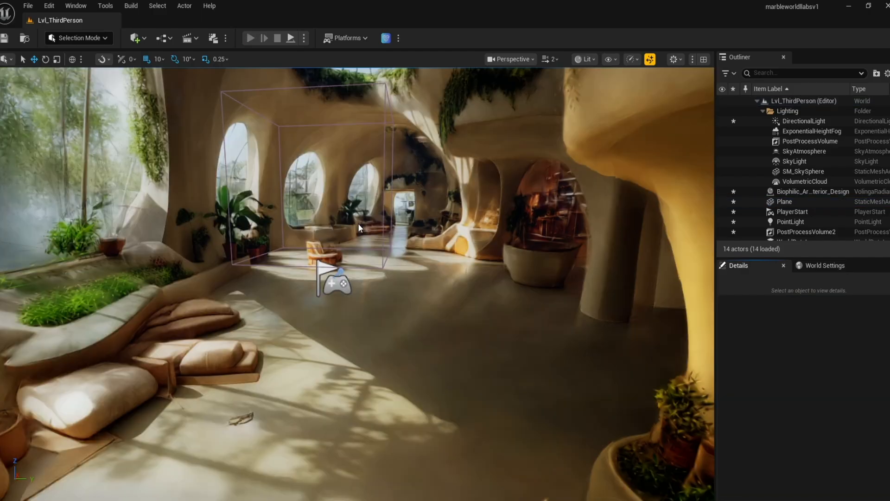
Step: Start Play mode and control the third-person character in the splat interior
left_click(250, 38)
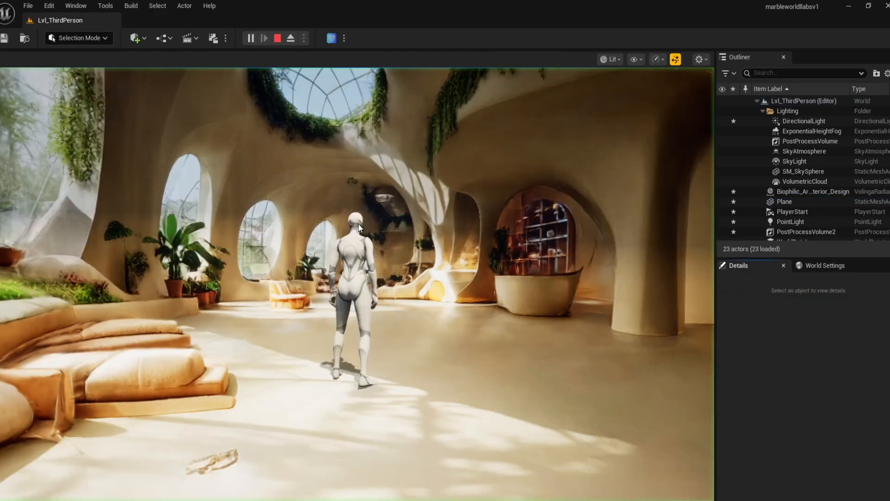
left_click(264, 38)
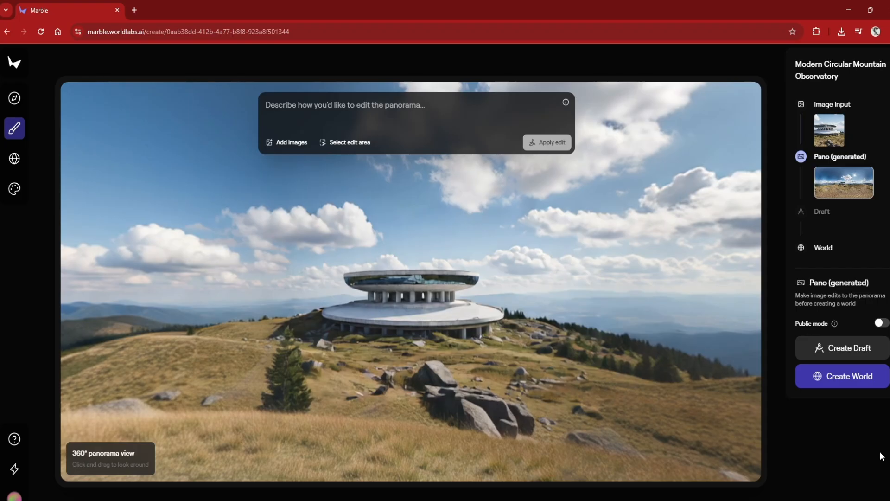
mouse_move(879, 451)
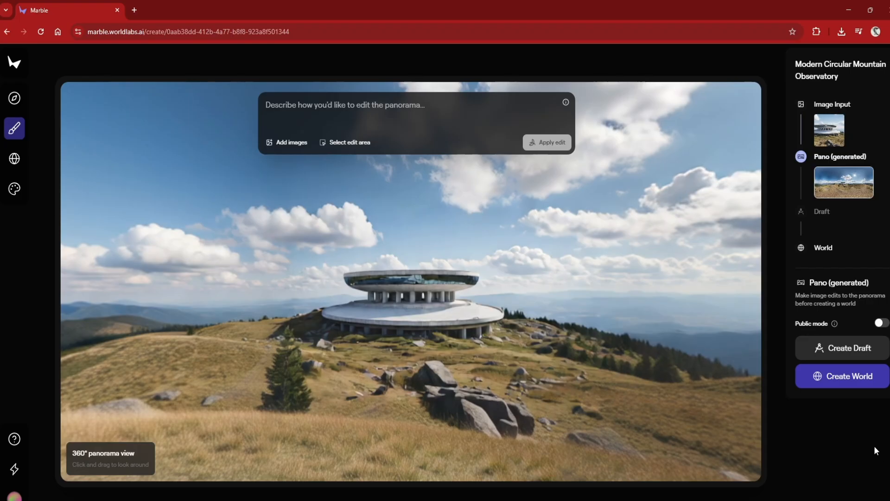
mouse_move(91, 193)
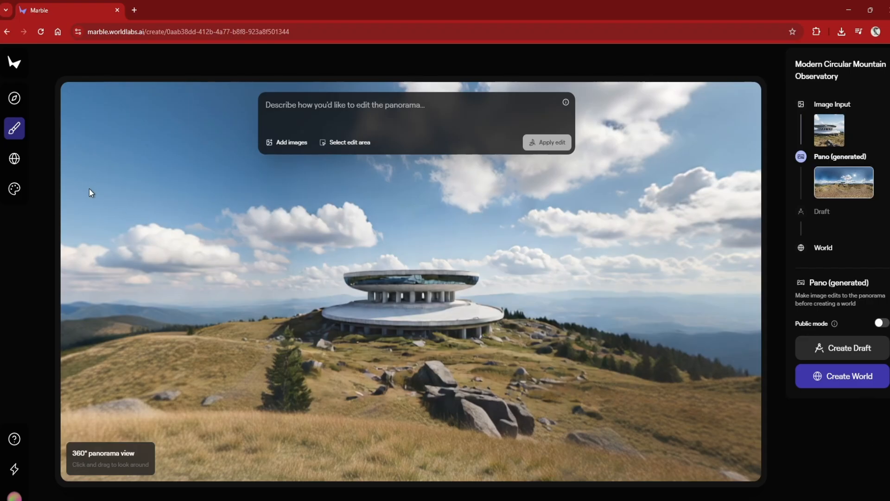
Step: Create the mountain observatory world and download it as splats
left_click(847, 376)
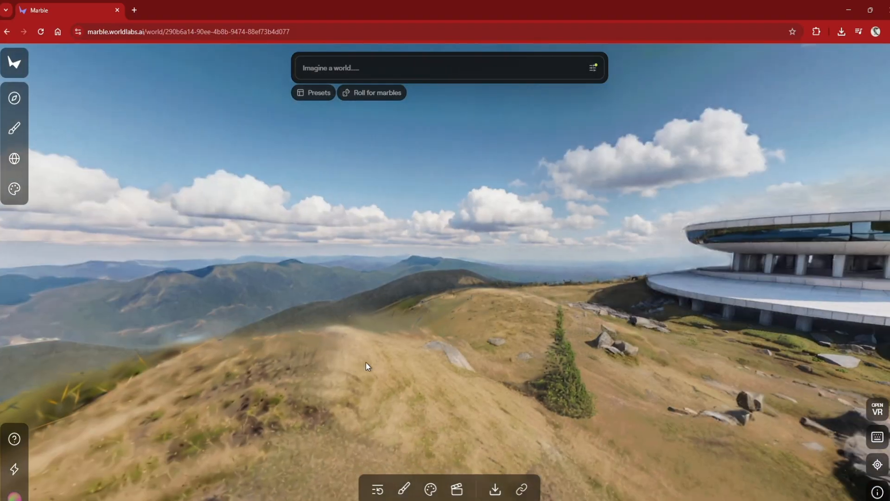
left_click(499, 488)
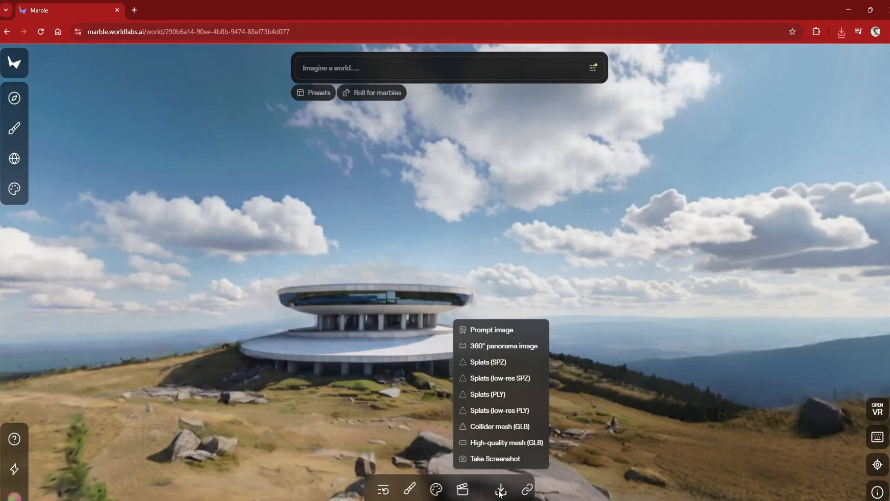
left_click(506, 442)
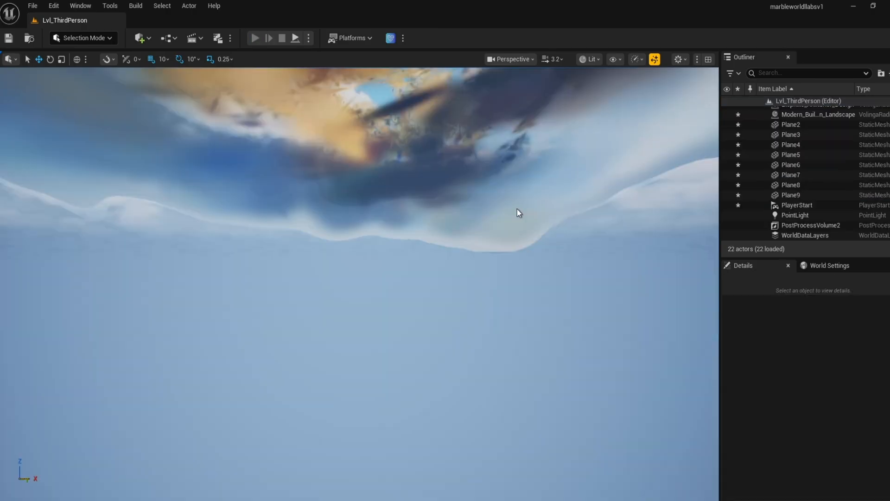
Step: Play-test the mountain observatory level with the character, with crop scale 200/200/100
left_click(255, 38)
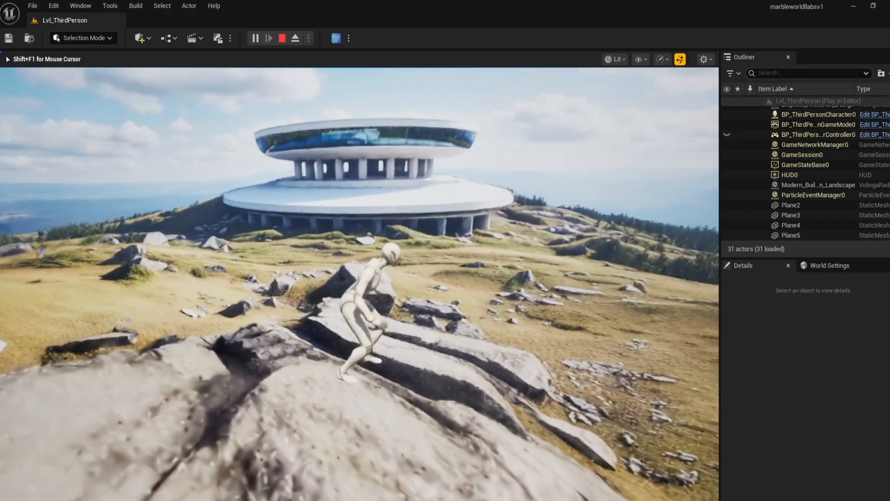
left_click(281, 38)
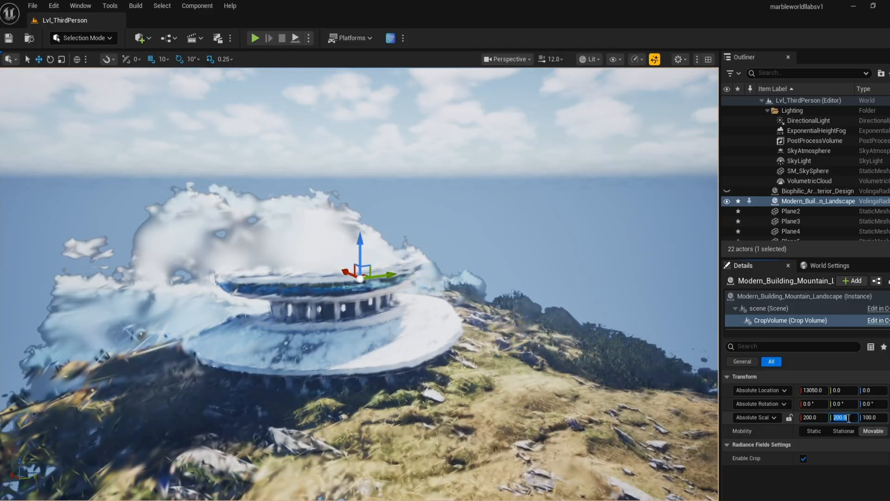
left_click(255, 38)
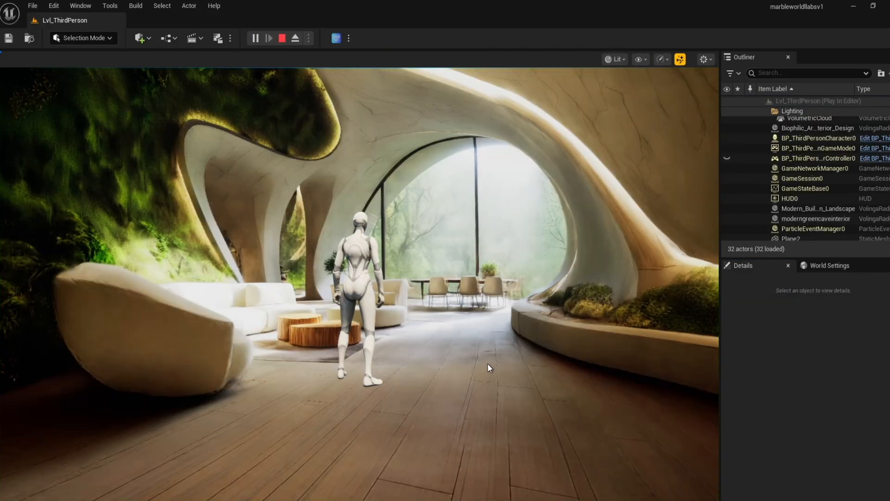